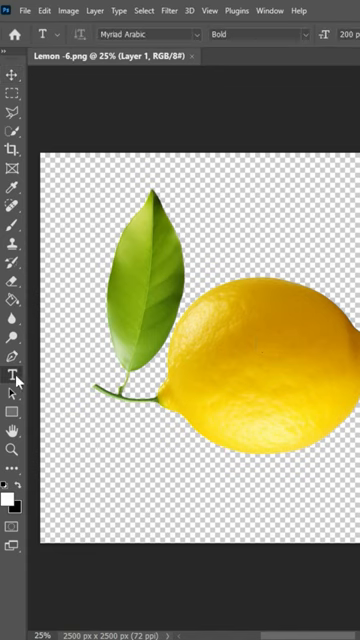
Create a text layer reading LEMON above the lemon photo
text(LEMON)
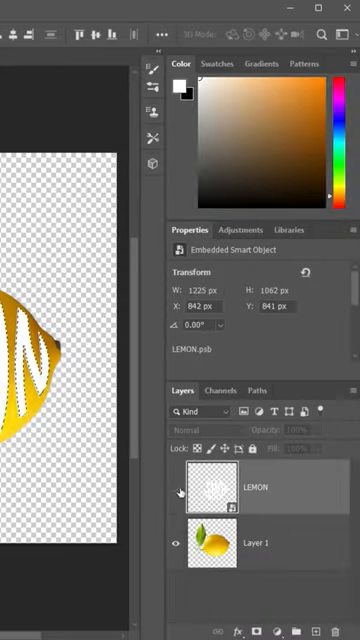
Apply a Drop Shadow layer style to the LEMON layer
click(256, 544)
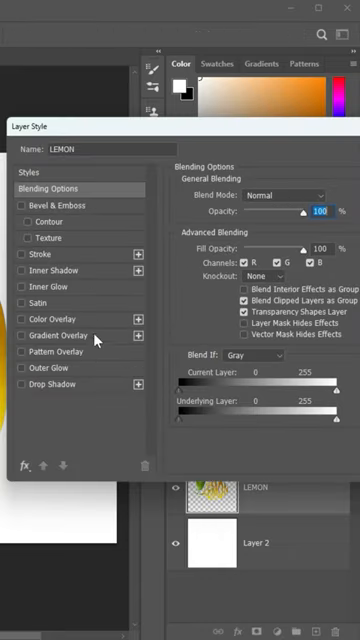
click(18, 384)
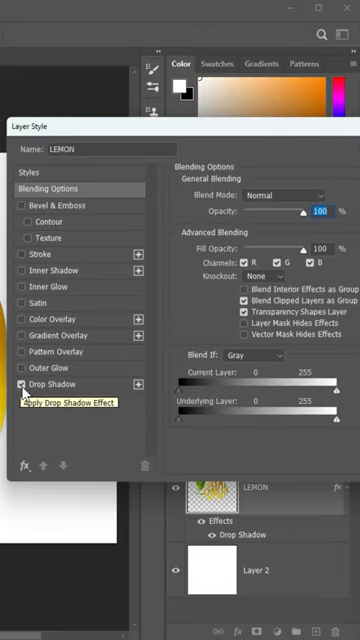